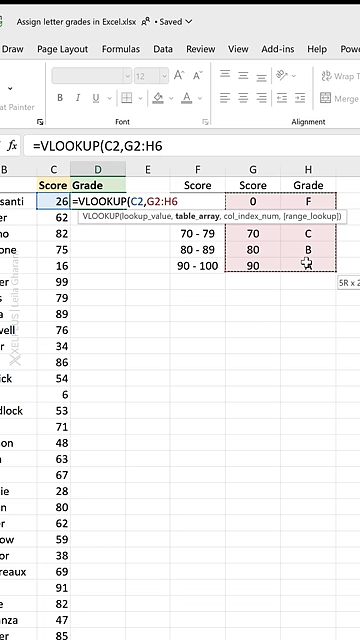
Commit =VLOOKUP(C2,G2:H6,2) in D2, returning grade F for score 26.
key(Enter)
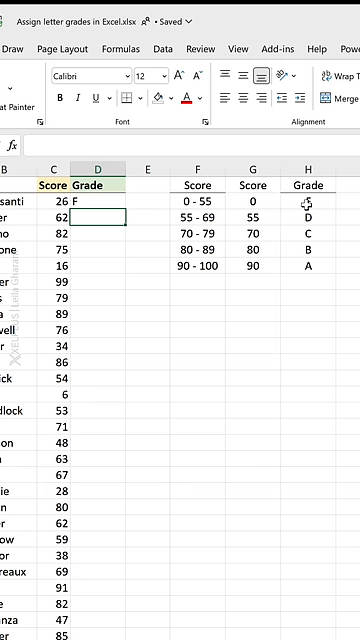